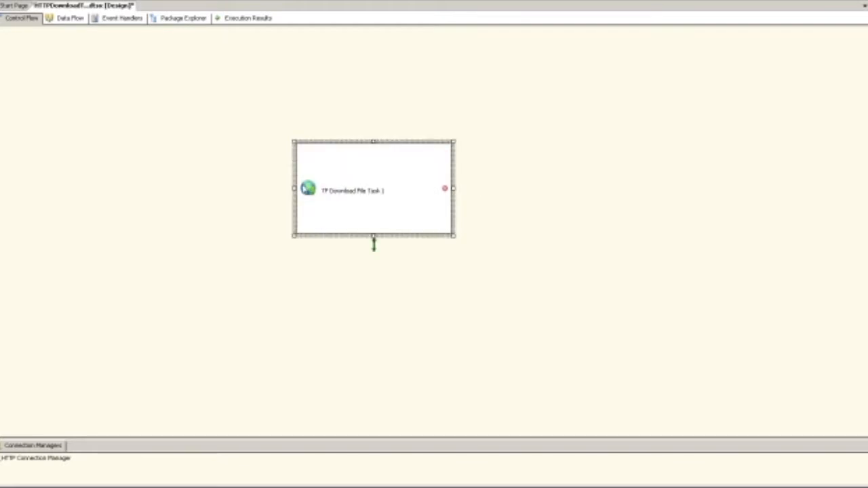
- In the TF Download File Task editor, choose <Create New HTTP Connection...> as HTTP connection manager
double_click(351, 190)
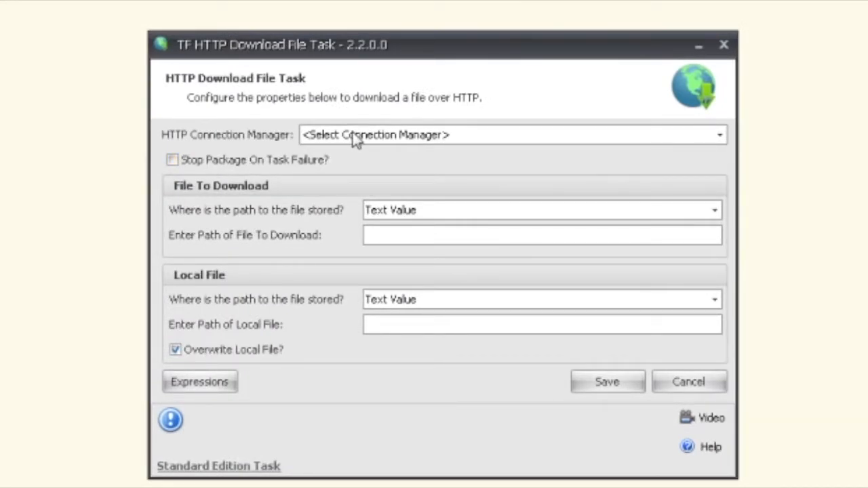
click(719, 134)
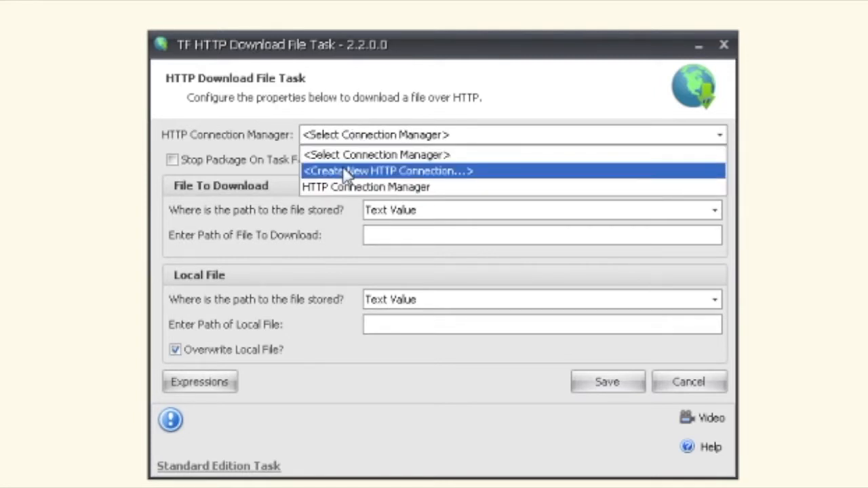
click(387, 170)
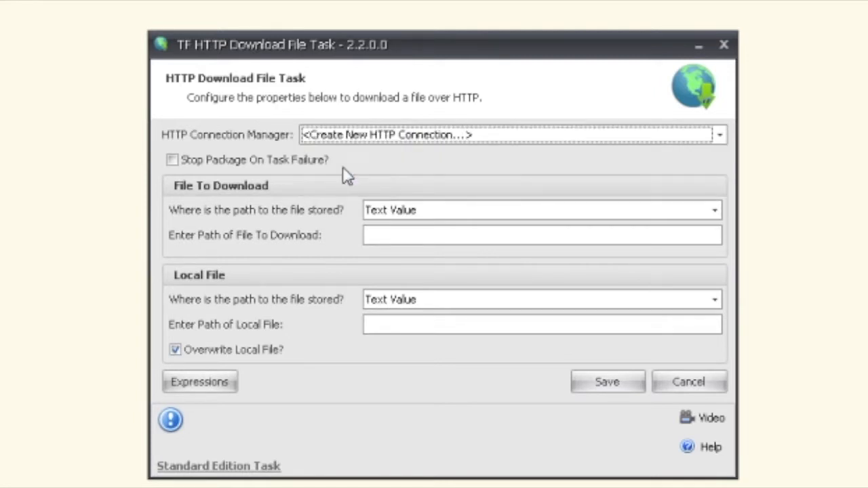
- Launch the HTTP Connection Manager Editor for the new connection, leaving the server URL empty
click(512, 135)
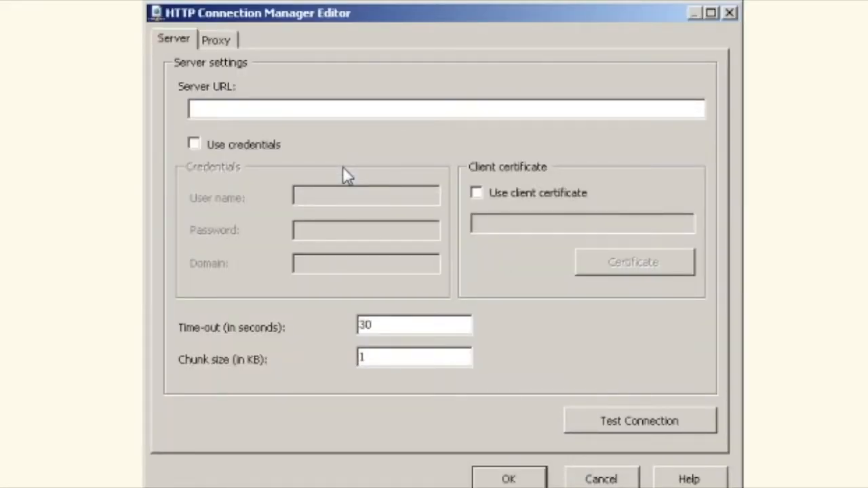
mouse_move(268, 105)
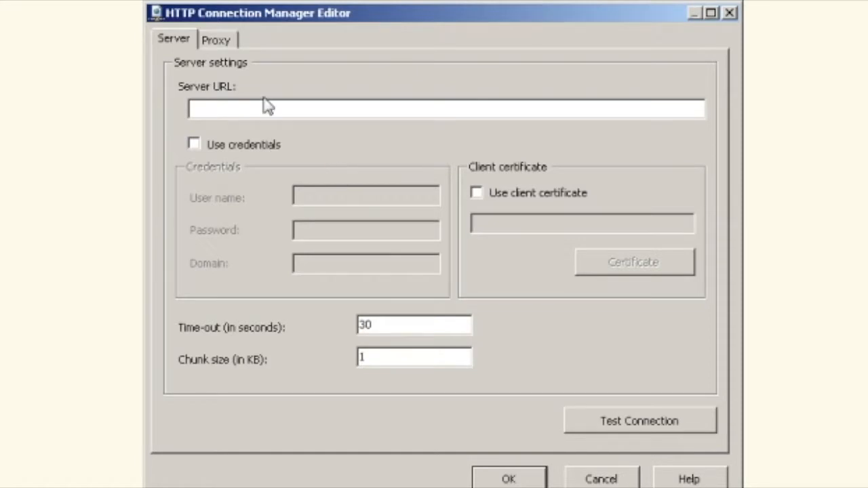
mouse_move(222, 153)
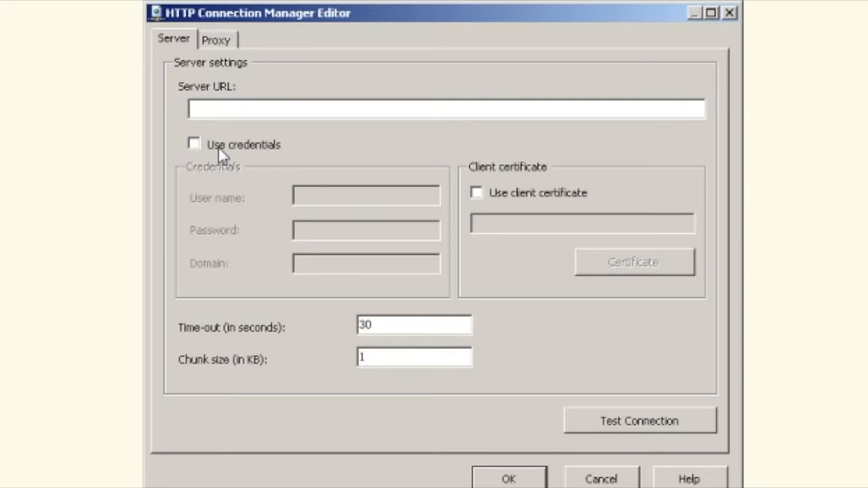
mouse_move(607, 480)
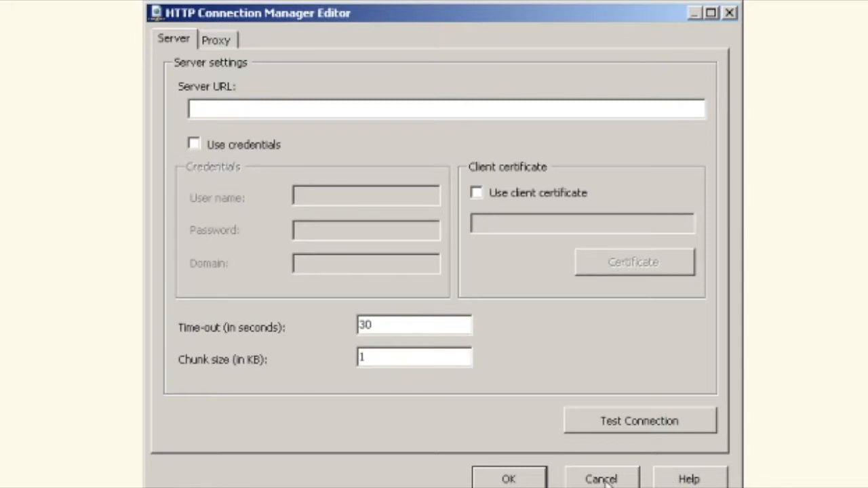
- Cancel the connection editor, set the download path source to Expression, and open the expression builder
click(599, 479)
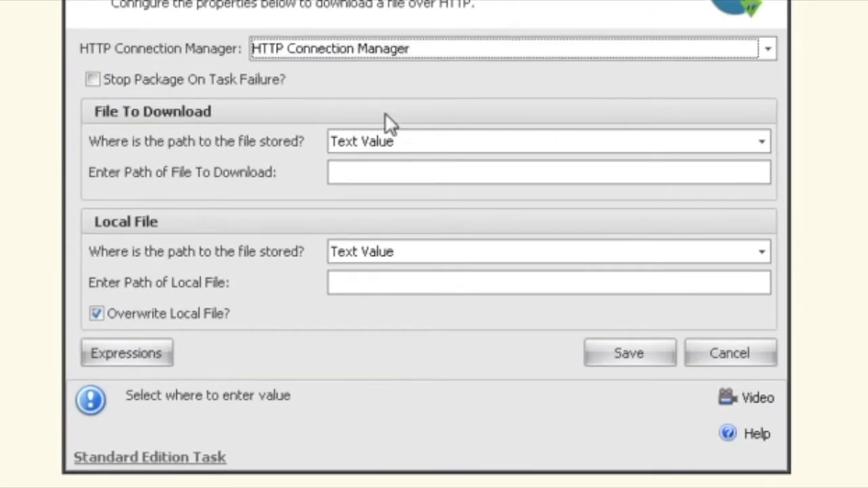
mouse_move(329, 149)
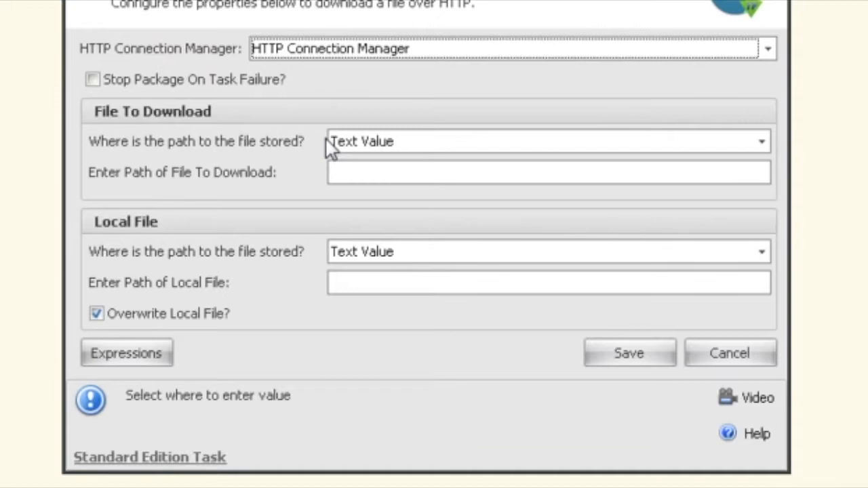
mouse_move(255, 88)
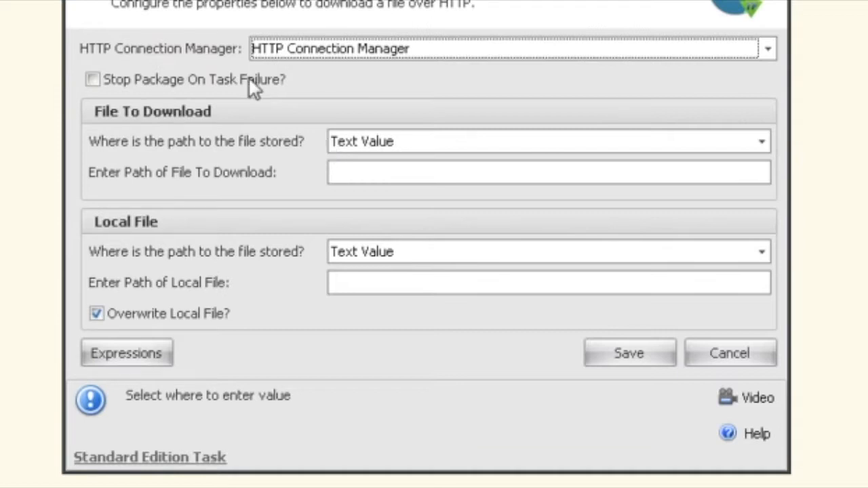
click(761, 142)
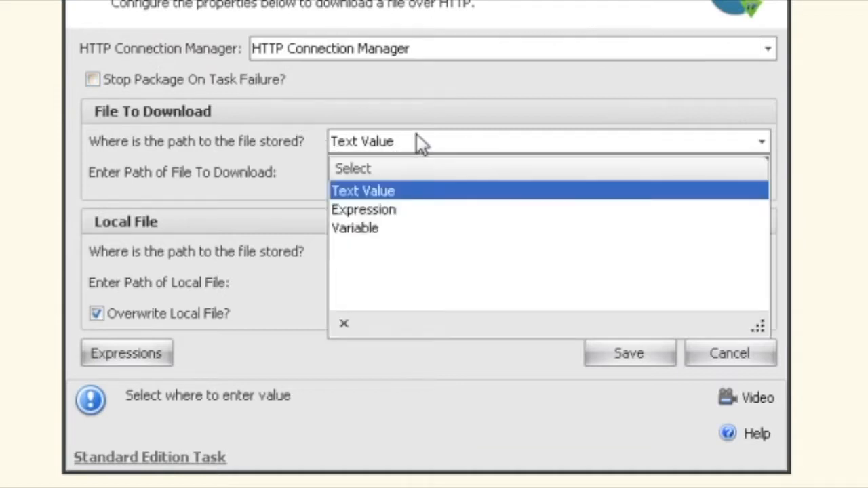
click(363, 210)
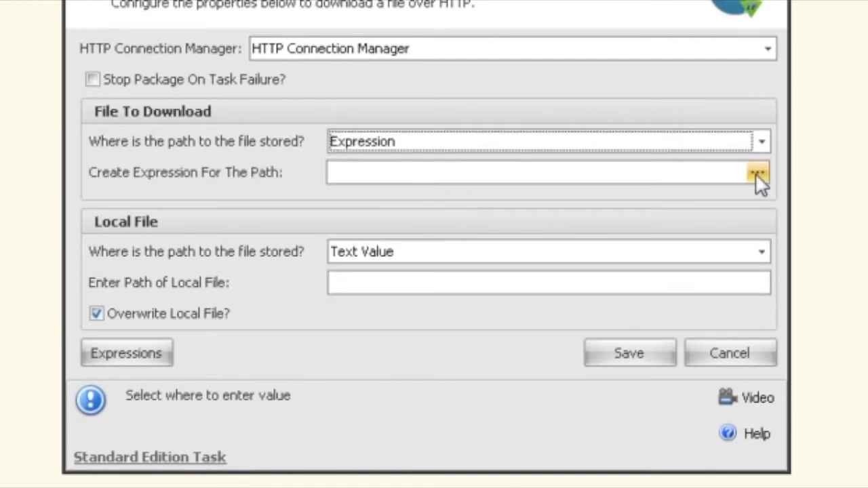
click(757, 172)
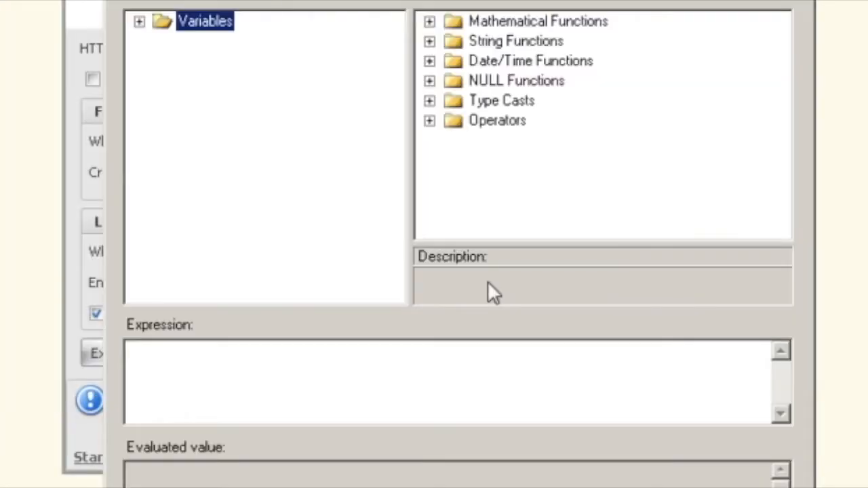
mouse_move(601, 370)
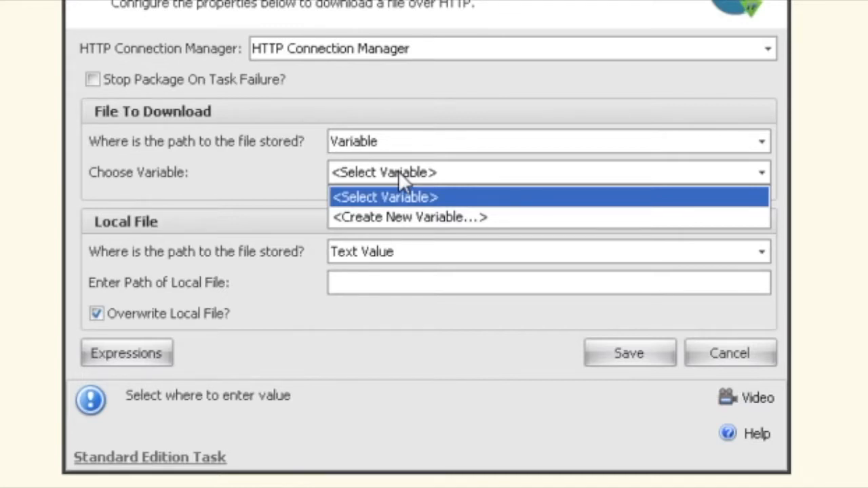
click(548, 141)
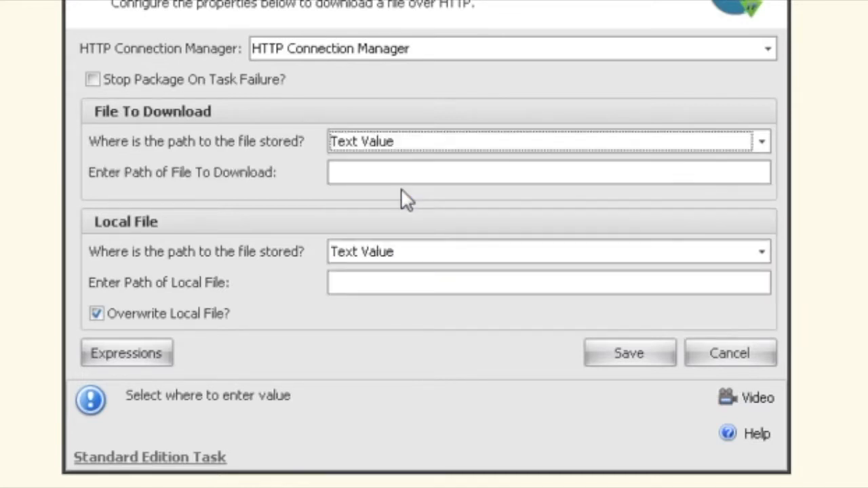
text(http://pragmaticworks.com/MigratingDTStoSSISv4.pdf)
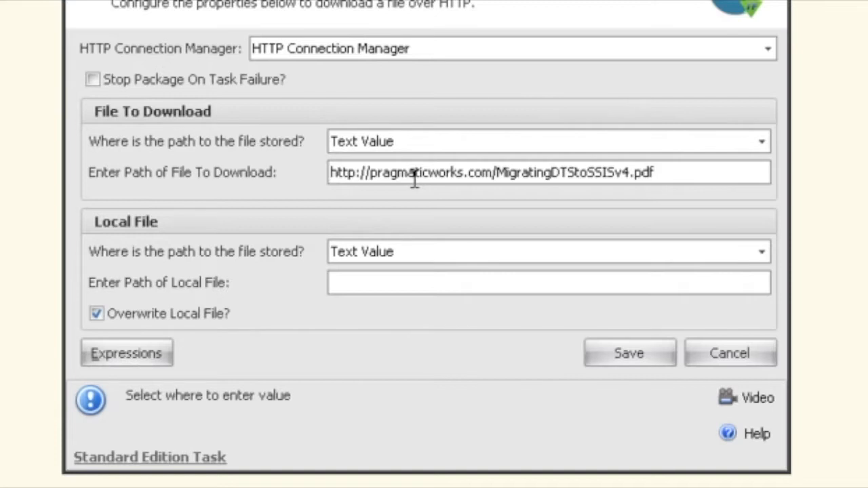
drag(414, 173, 685, 172)
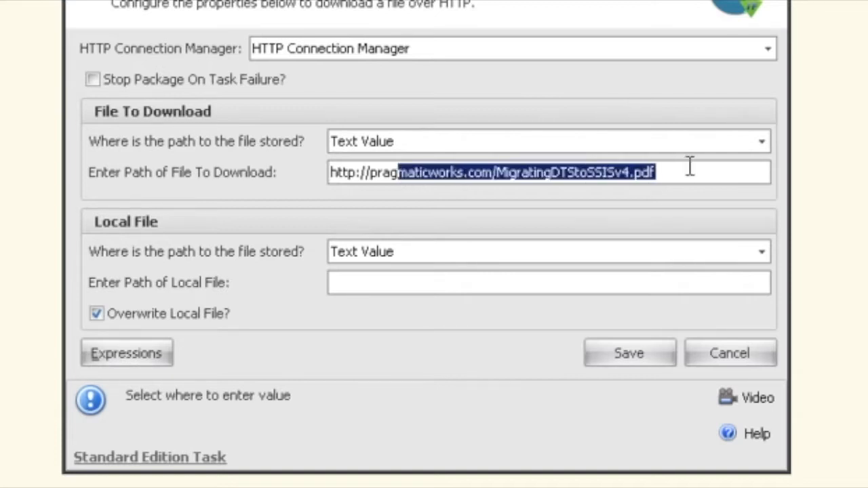
mouse_move(450, 282)
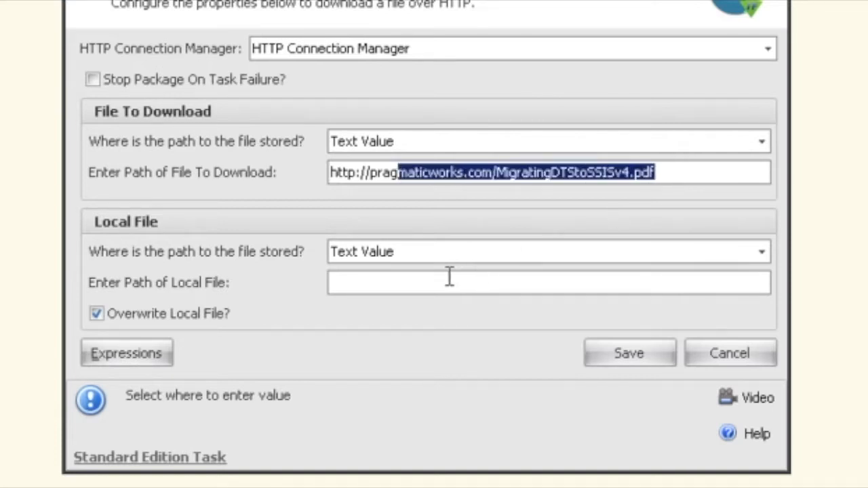
mouse_move(227, 268)
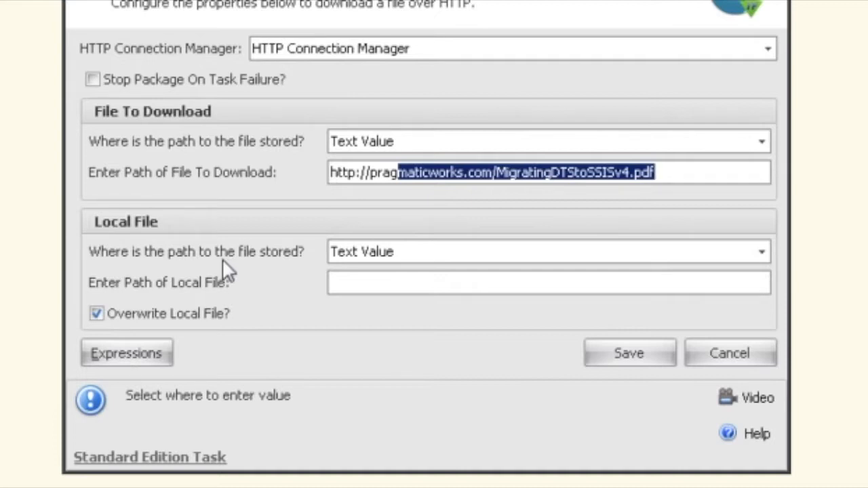
click(761, 252)
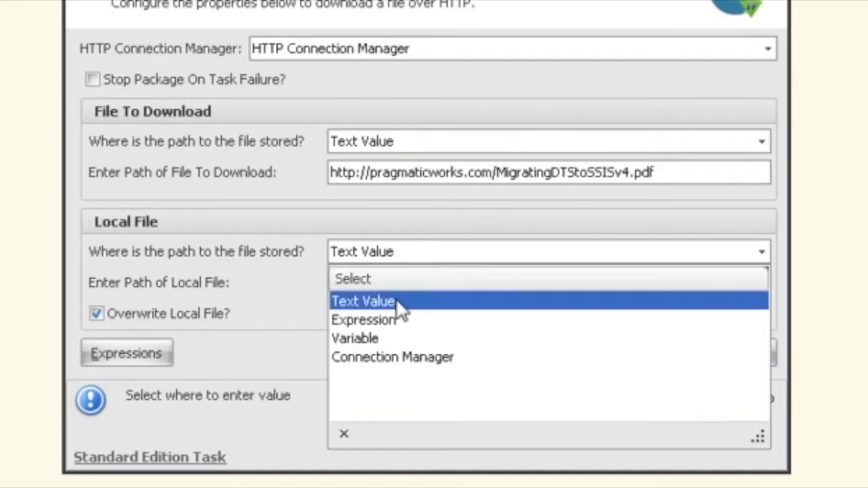
mouse_move(392, 357)
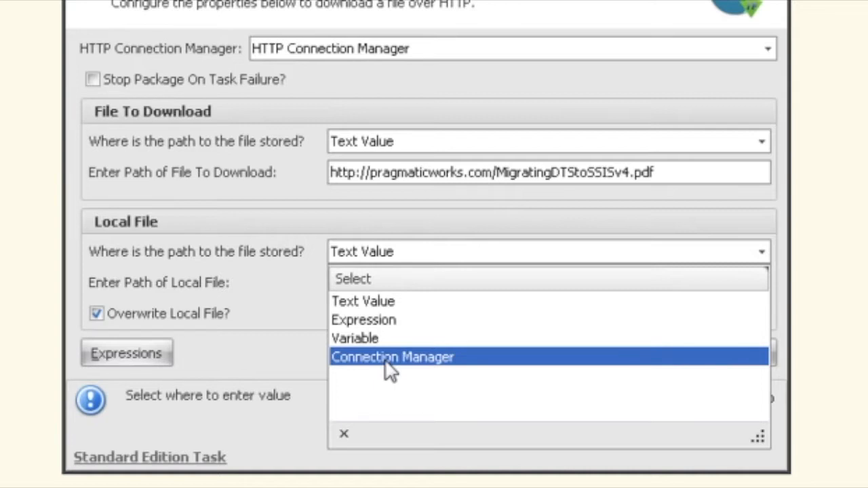
click(392, 357)
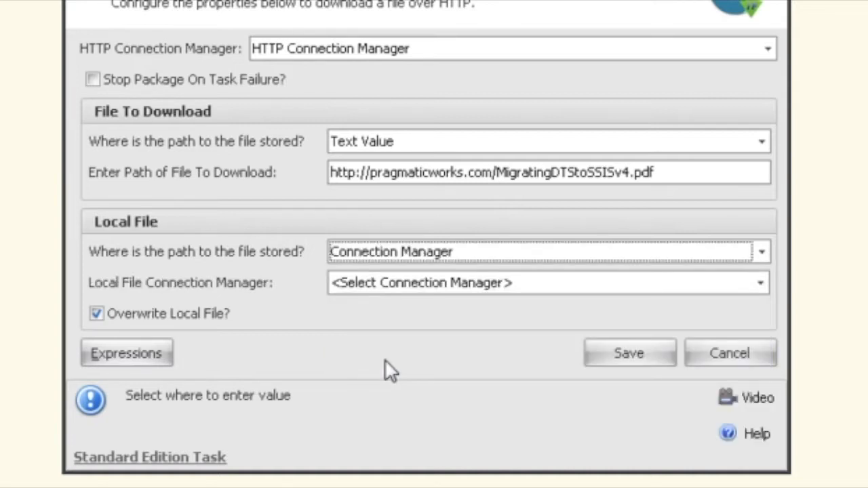
mouse_move(435, 270)
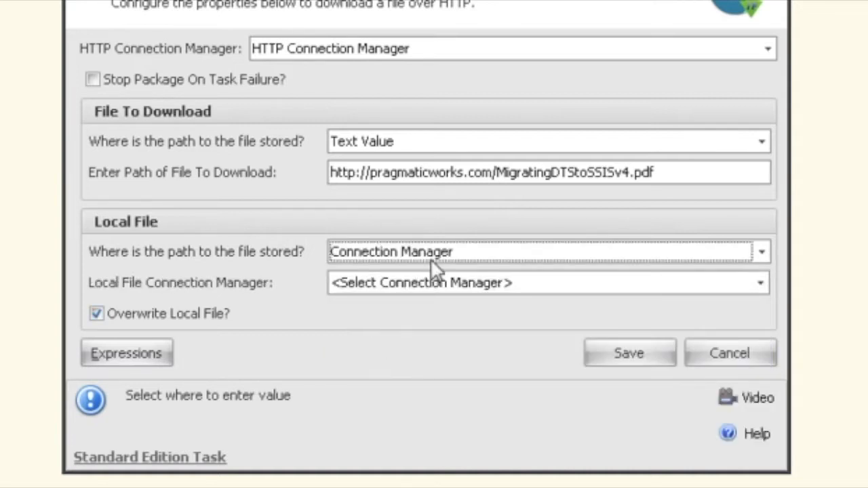
click(761, 252)
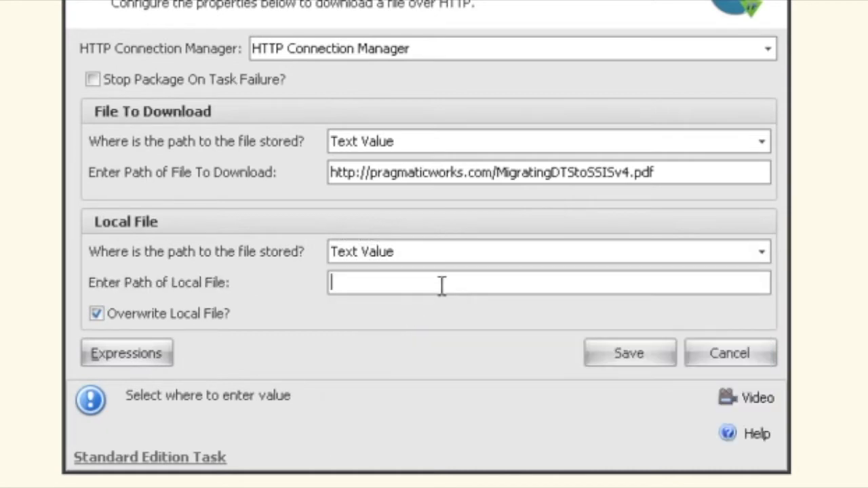
mouse_move(375, 283)
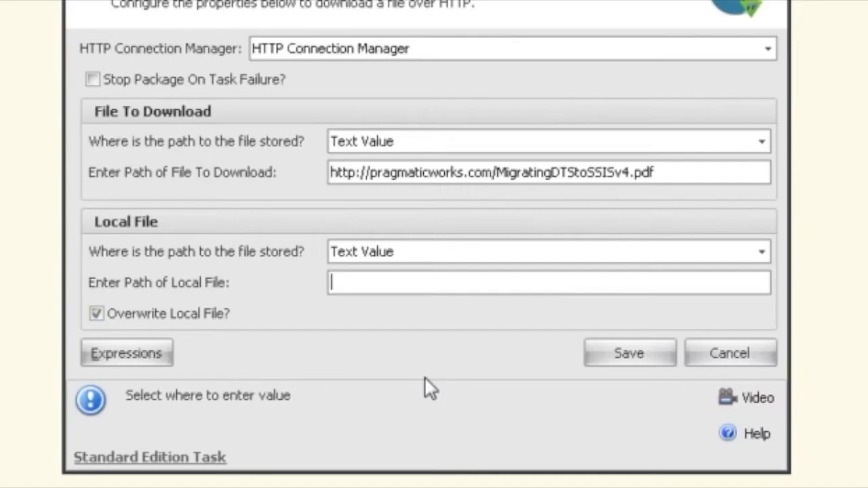
- Set local file path to c:\ssis\MigratingDTStoSSISv4.pdf with overwrite on and stop-on-failure off
text(c:\ssis\MigratingDTStoSSISv4.pdf)
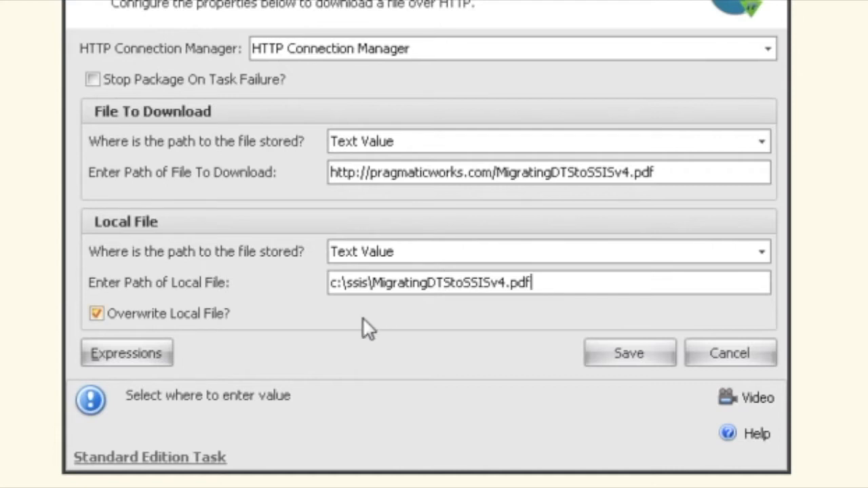
mouse_move(168, 319)
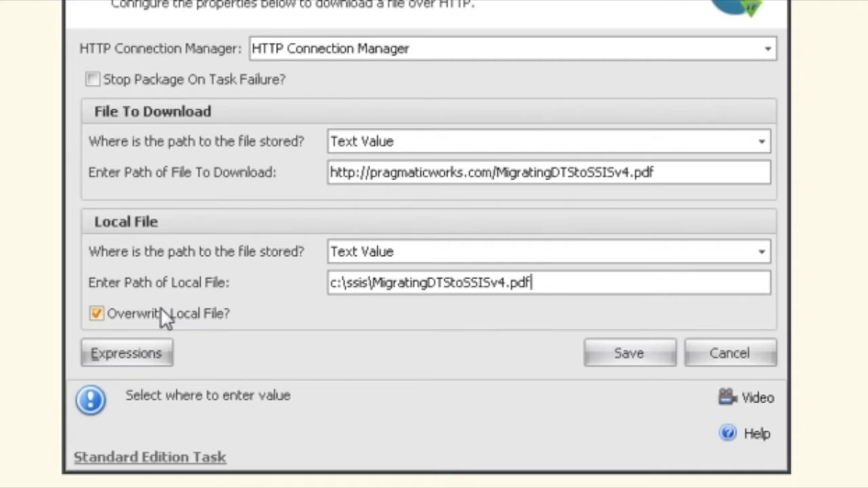
mouse_move(115, 319)
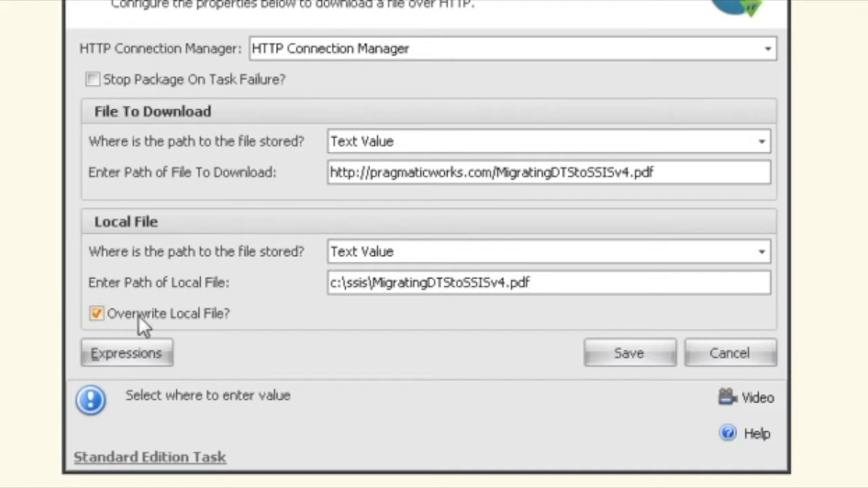
mouse_move(177, 326)
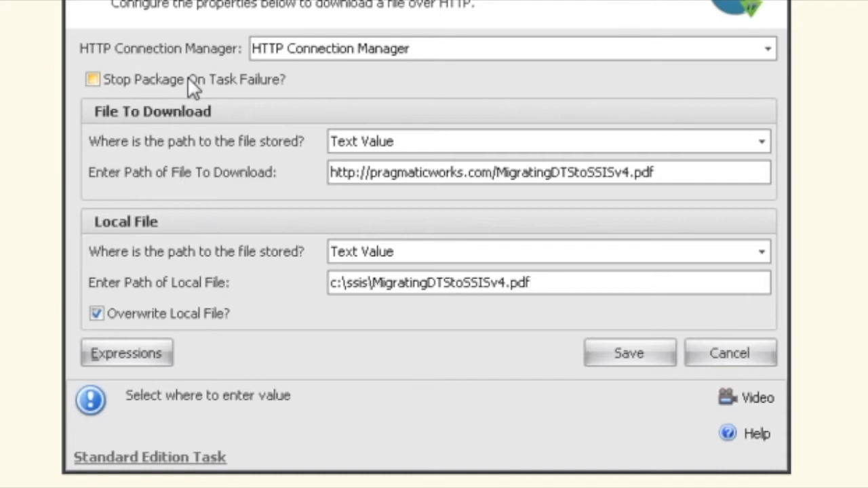
click(532, 282)
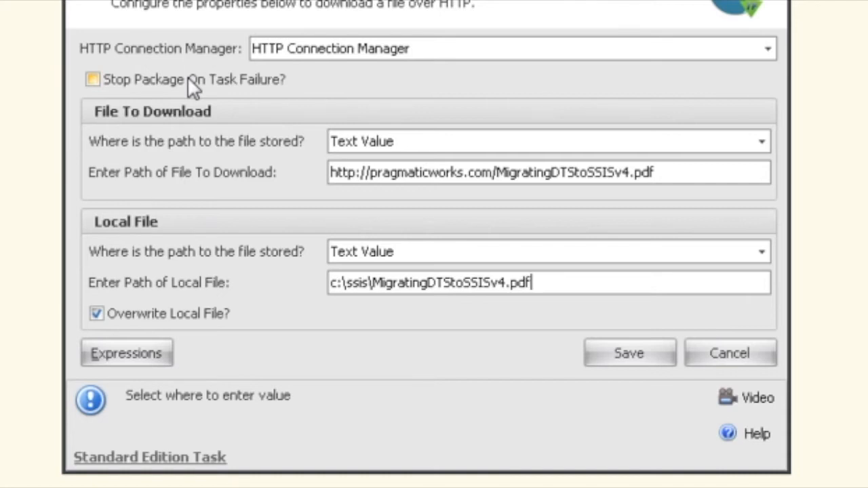
click(93, 79)
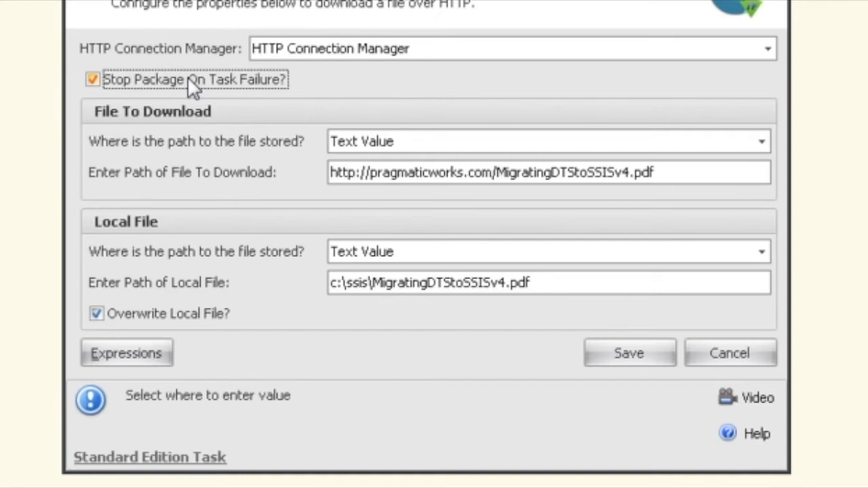
click(93, 80)
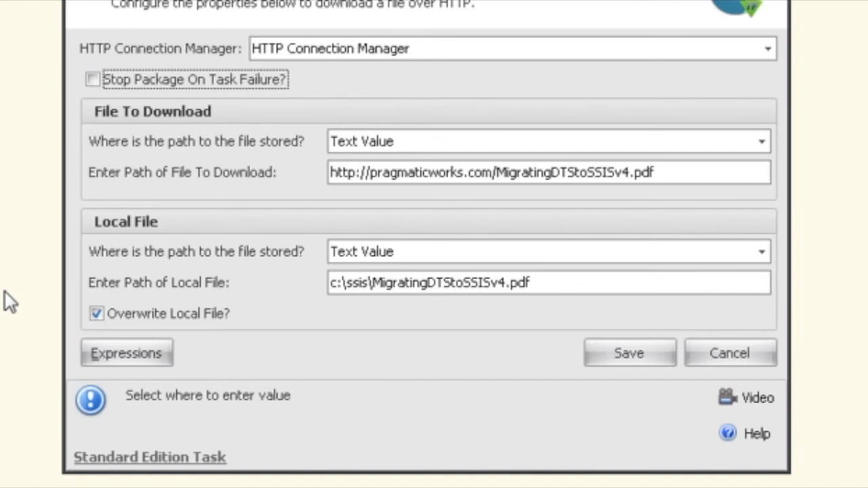
mouse_move(519, 396)
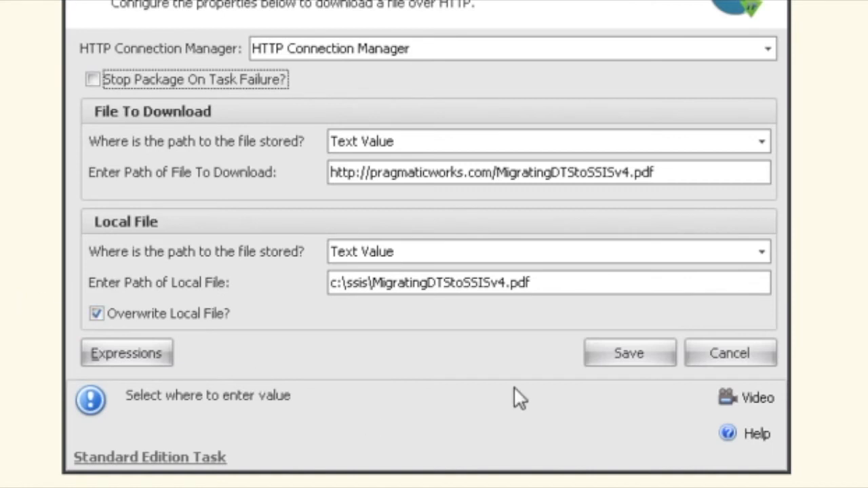
- Save the download task's settings and close the task editor
click(629, 353)
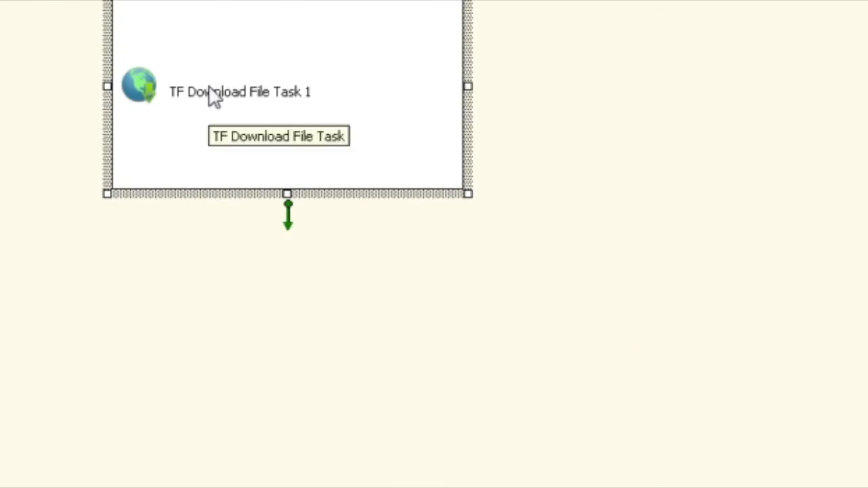
mouse_move(309, 269)
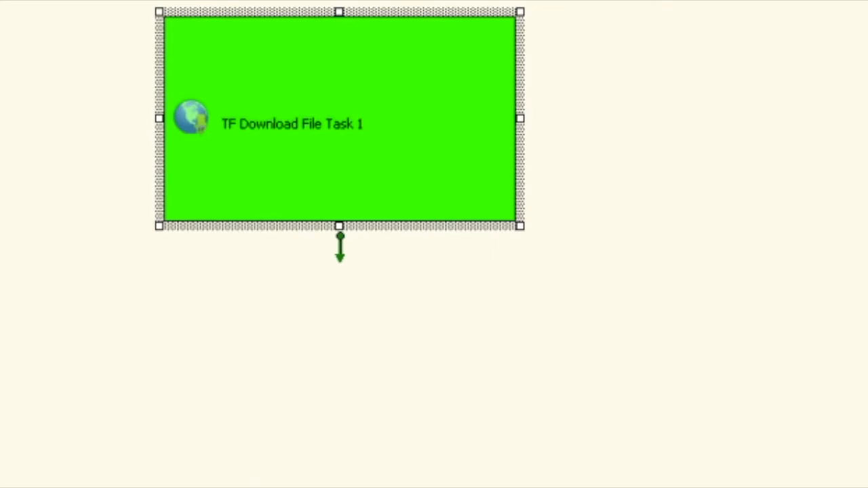
click(429, 64)
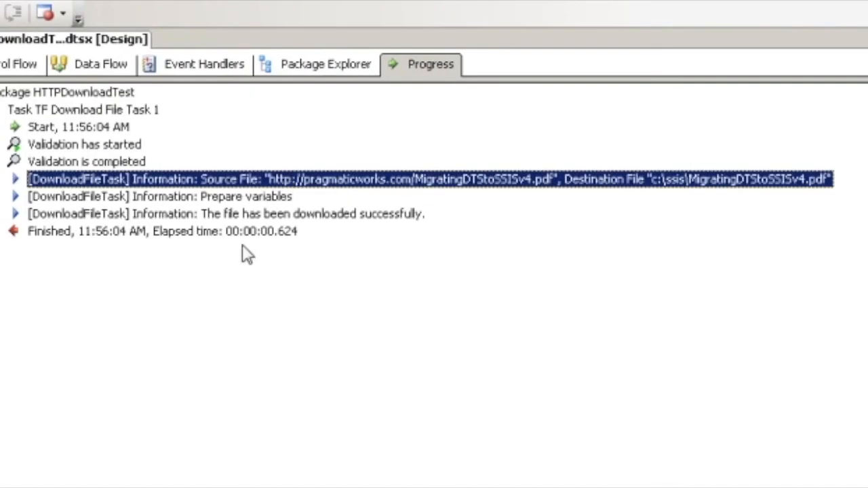
mouse_move(794, 197)
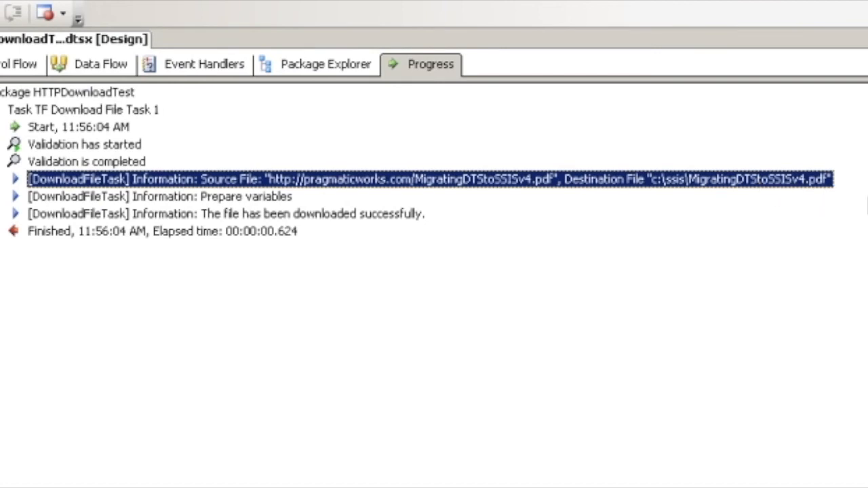
click(17, 64)
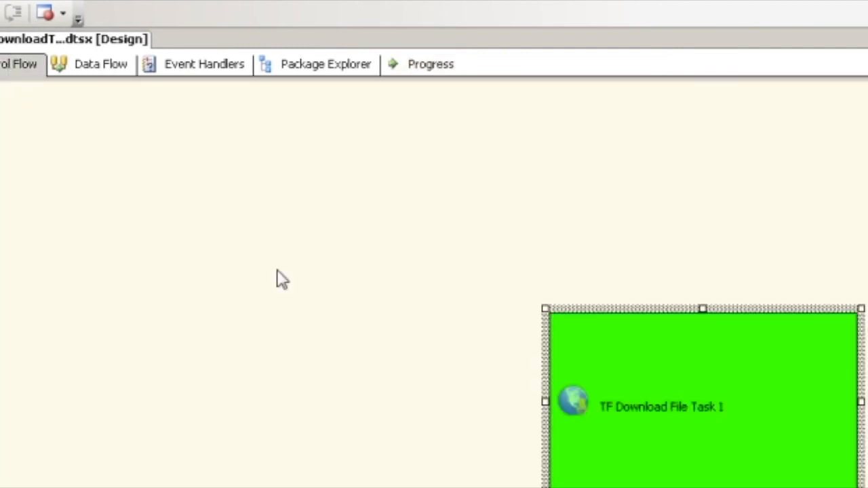